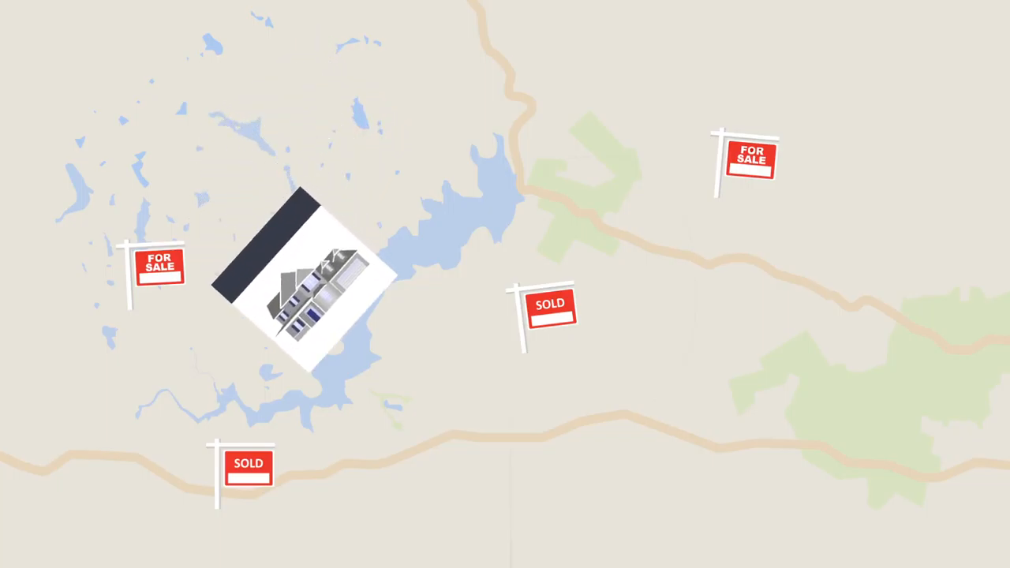
drag(300, 272, 647, 410)
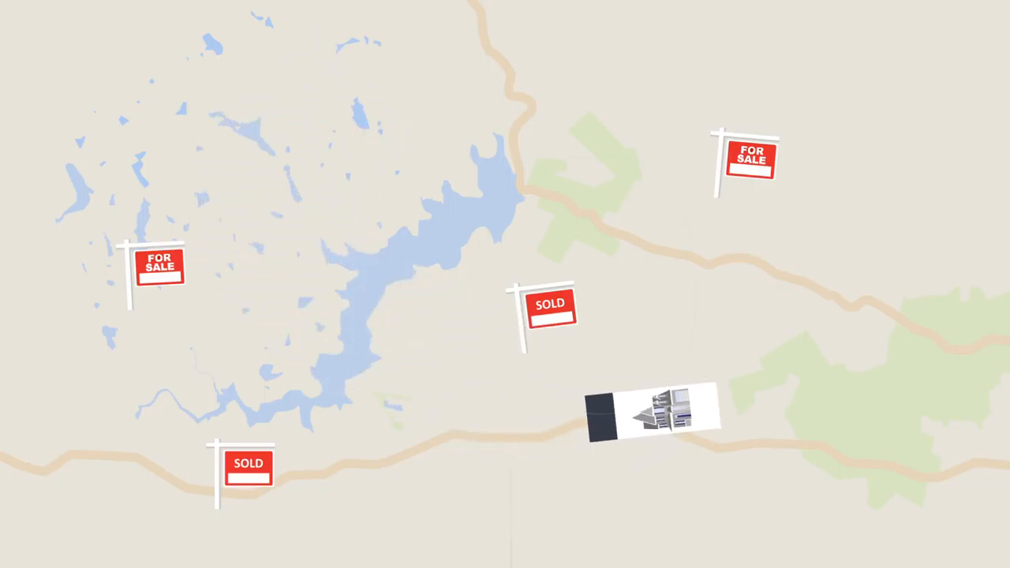